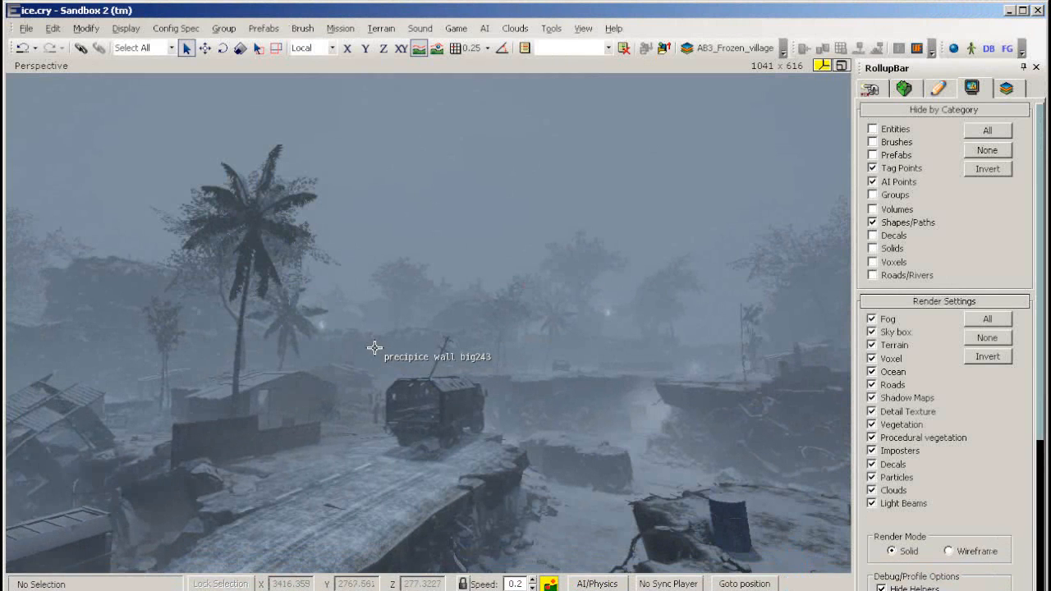
Import the FrozenTOD time-of-day settings file into the Time Of Day editor
{"action": "left_click", "coordinate": [392, 27]}
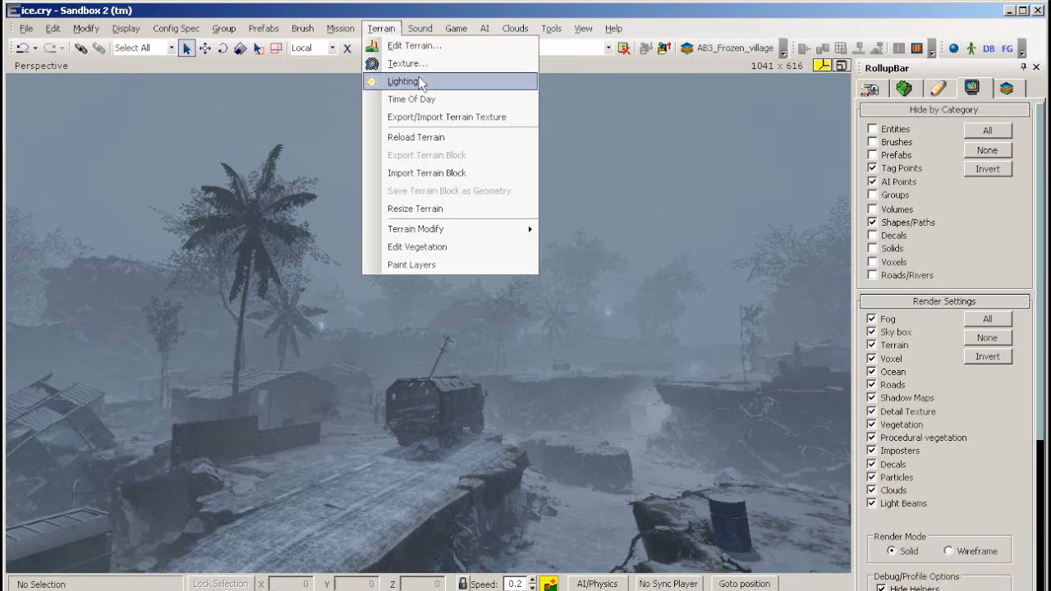
{"action": "left_click", "coordinate": [414, 98]}
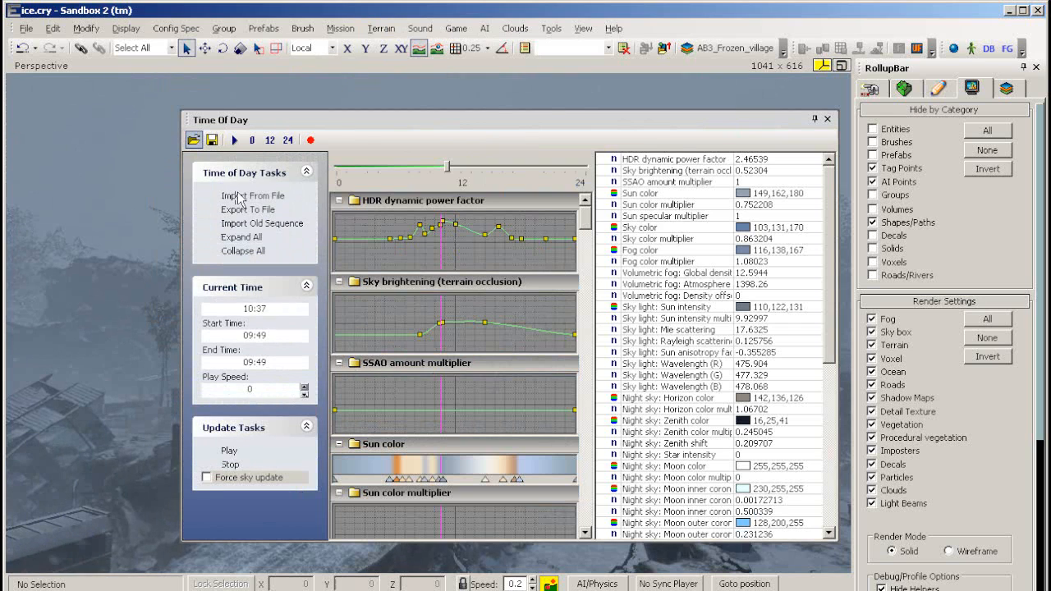
{"action": "left_click", "coordinate": [253, 195]}
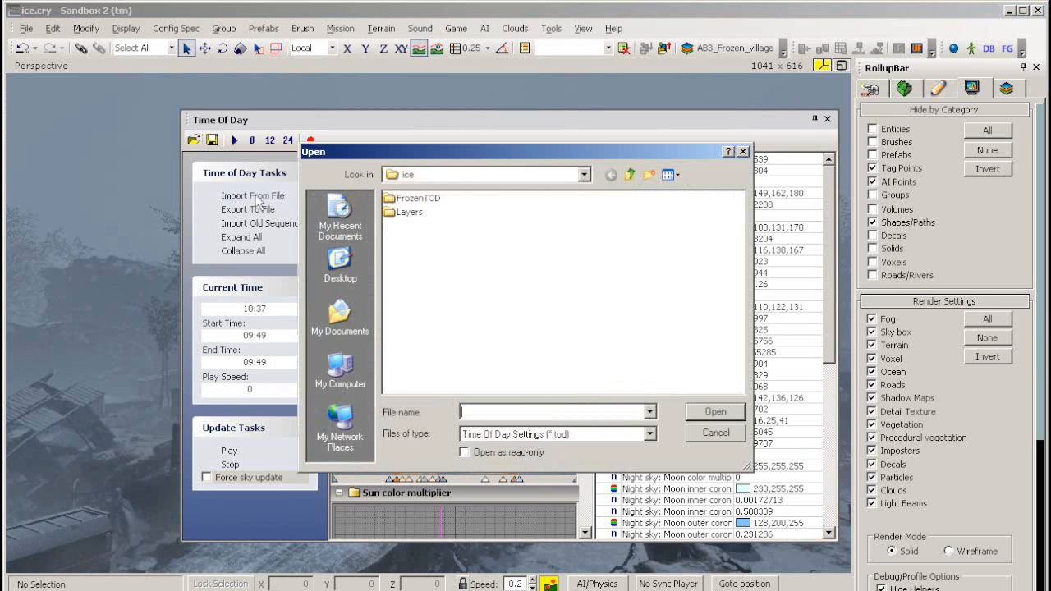
{"action": "double_click", "coordinate": [414, 197]}
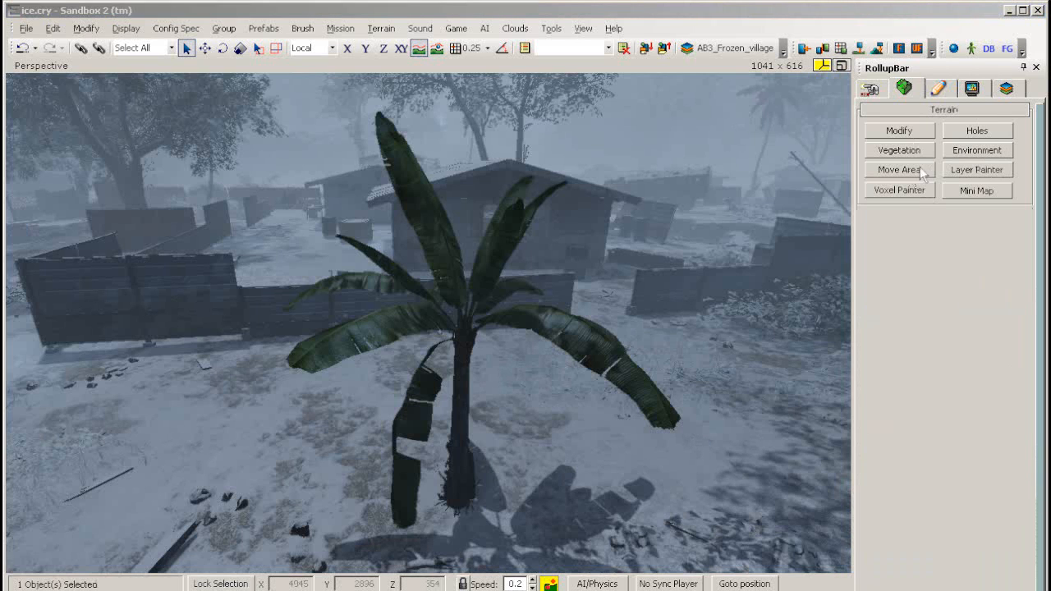
Browse the Trees vegetation list and toggle the tyre entity's Frozen material layer
{"action": "left_click", "coordinate": [900, 151]}
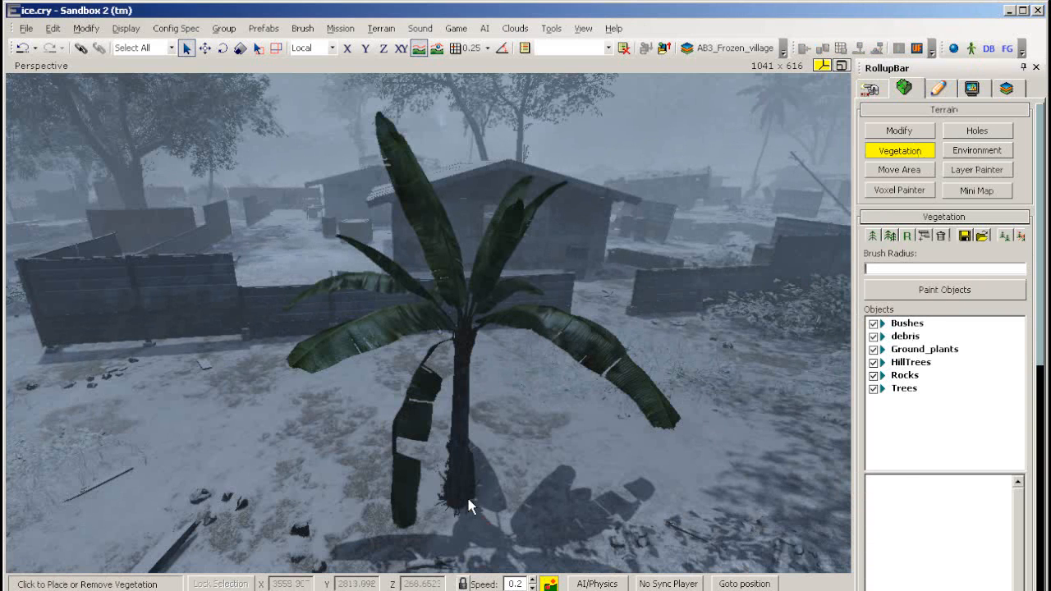
{"action": "left_click", "coordinate": [933, 215]}
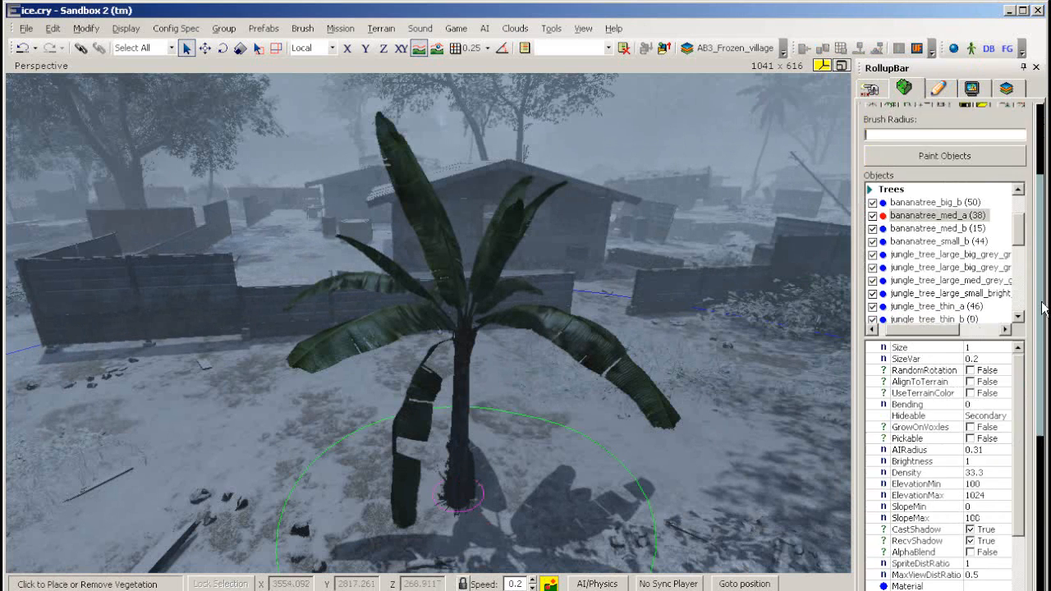
{"action": "scroll", "scroll_direction": "down", "scroll_amount": 3}
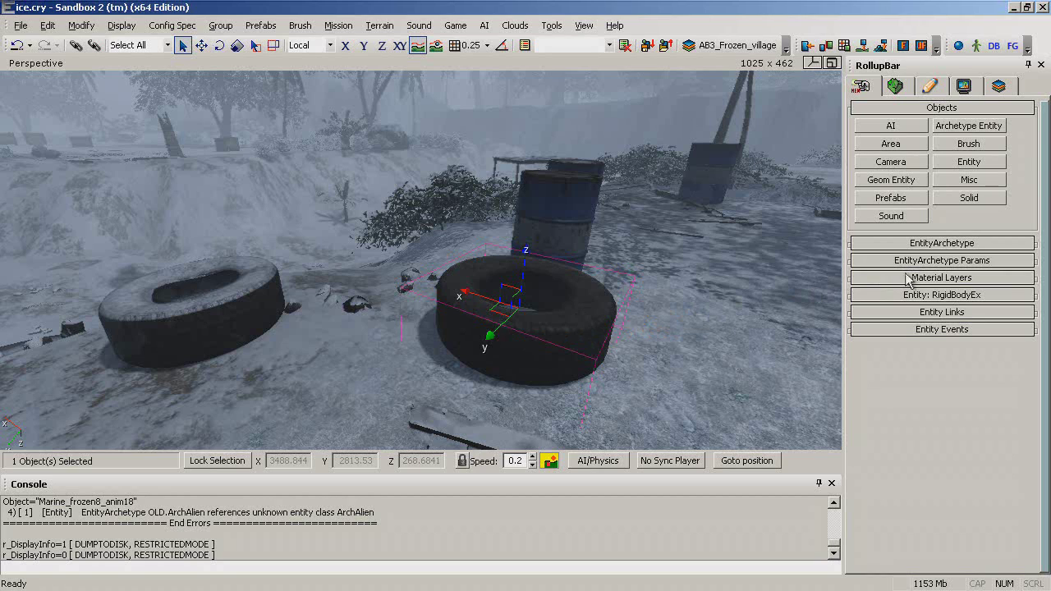
{"action": "left_click", "coordinate": [942, 278]}
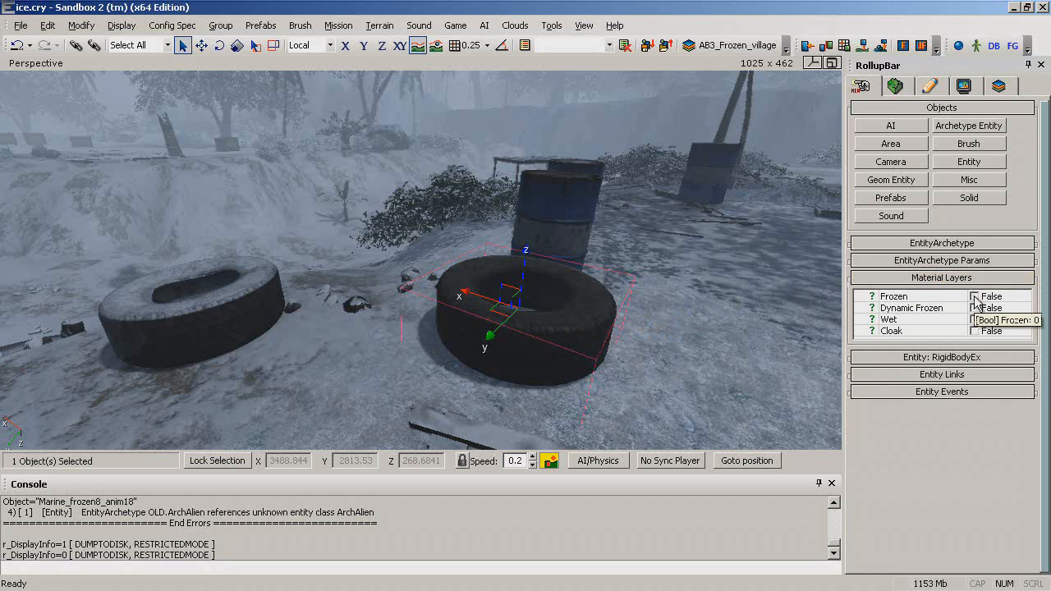
{"action": "left_click", "coordinate": [976, 296]}
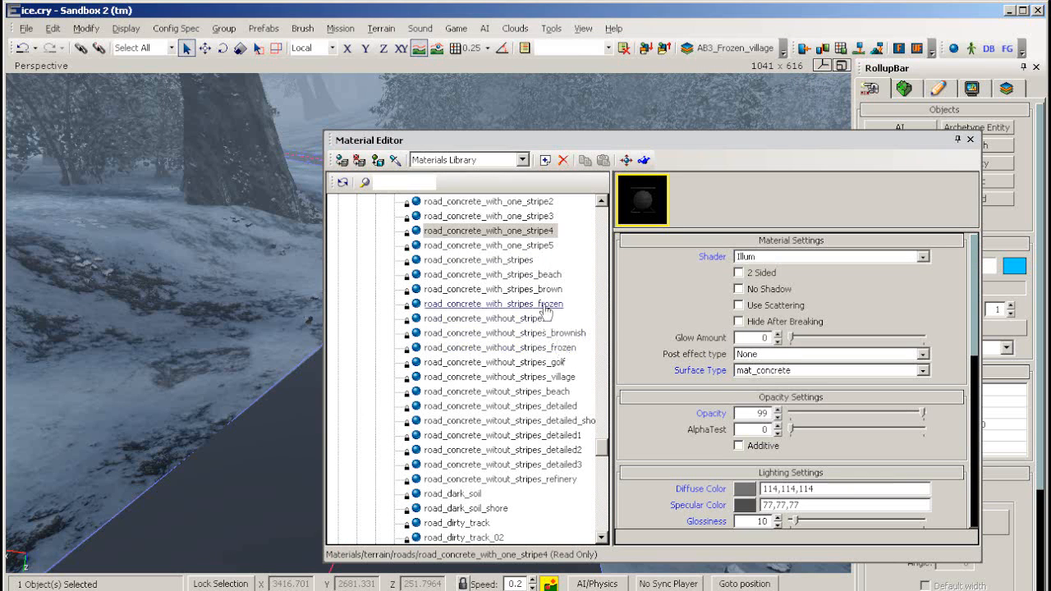
Assign road_concrete_with_stripes_frozen to the selected road
{"action": "left_click", "coordinate": [493, 304]}
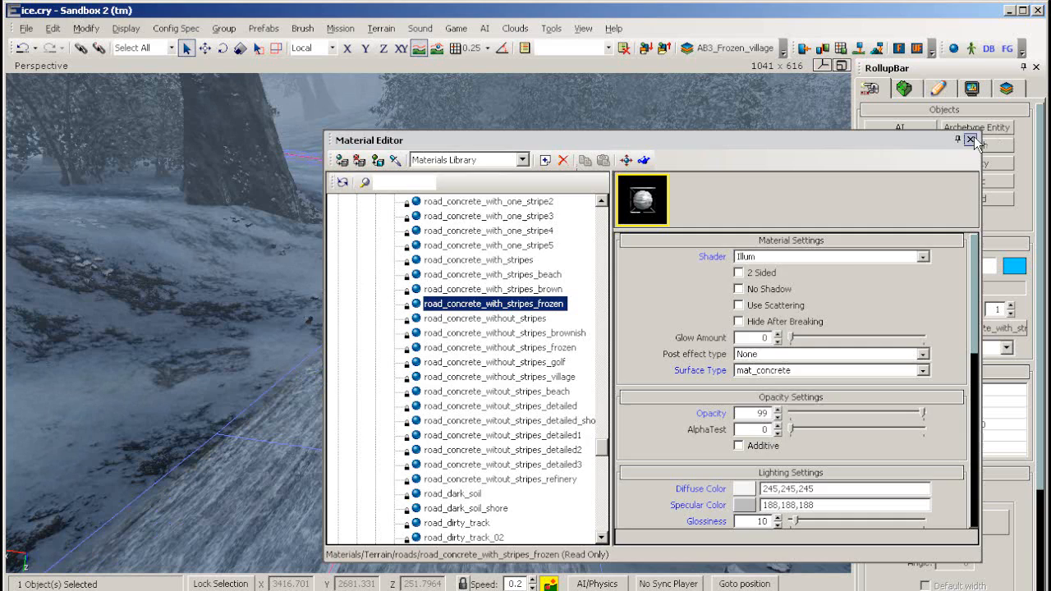
{"action": "left_click", "coordinate": [969, 140]}
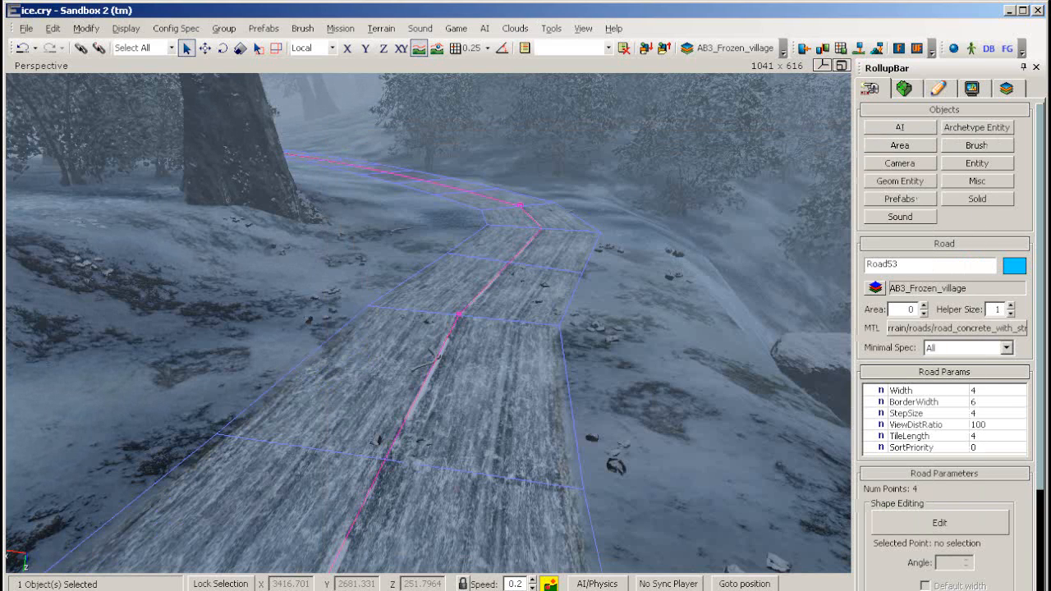
Bring up the Terrain Layers Editor from the Terrain menu
{"action": "left_click", "coordinate": [379, 27]}
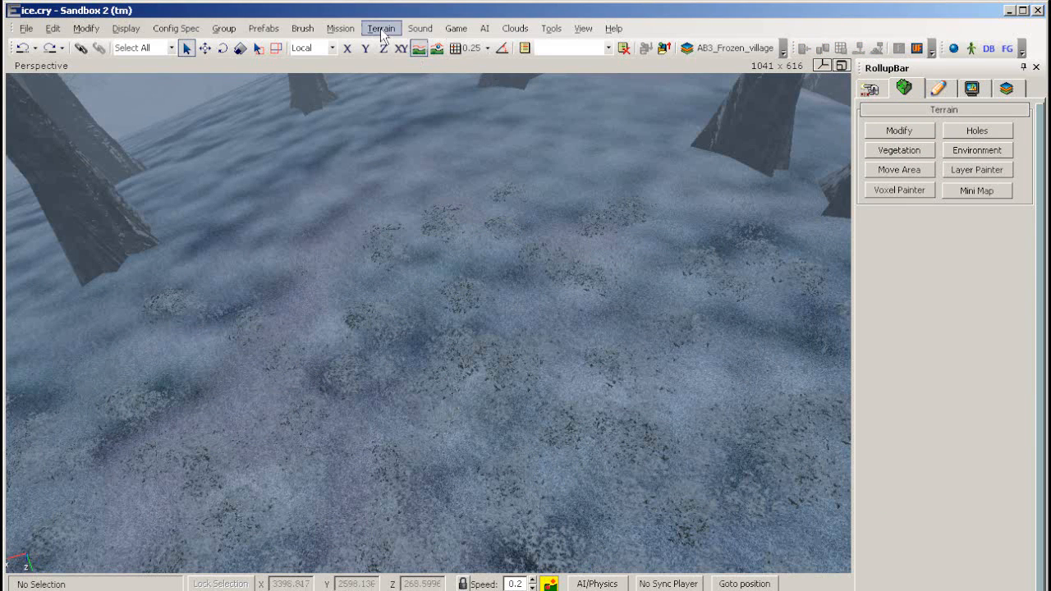
{"action": "left_click", "coordinate": [378, 26]}
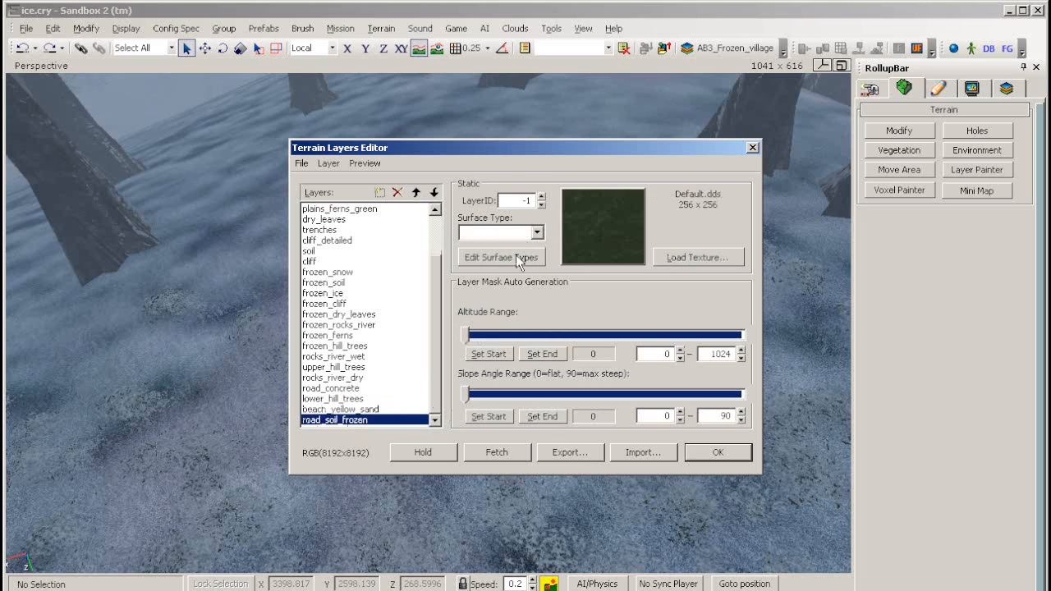
Create a surface type named road_soil_frozen and pick its material
{"action": "left_click", "coordinate": [501, 257]}
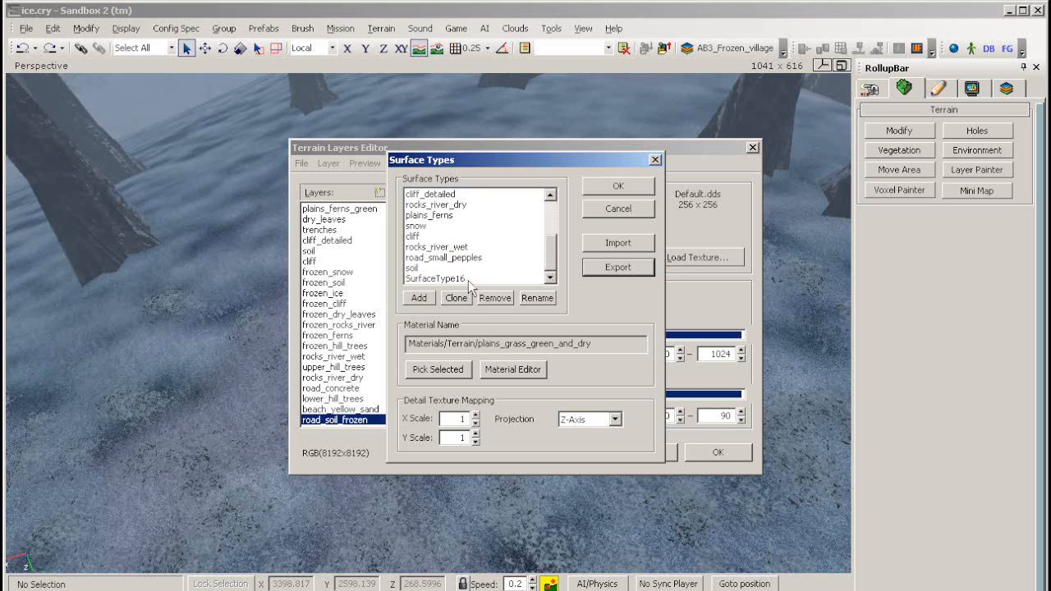
{"action": "left_click", "coordinate": [535, 297]}
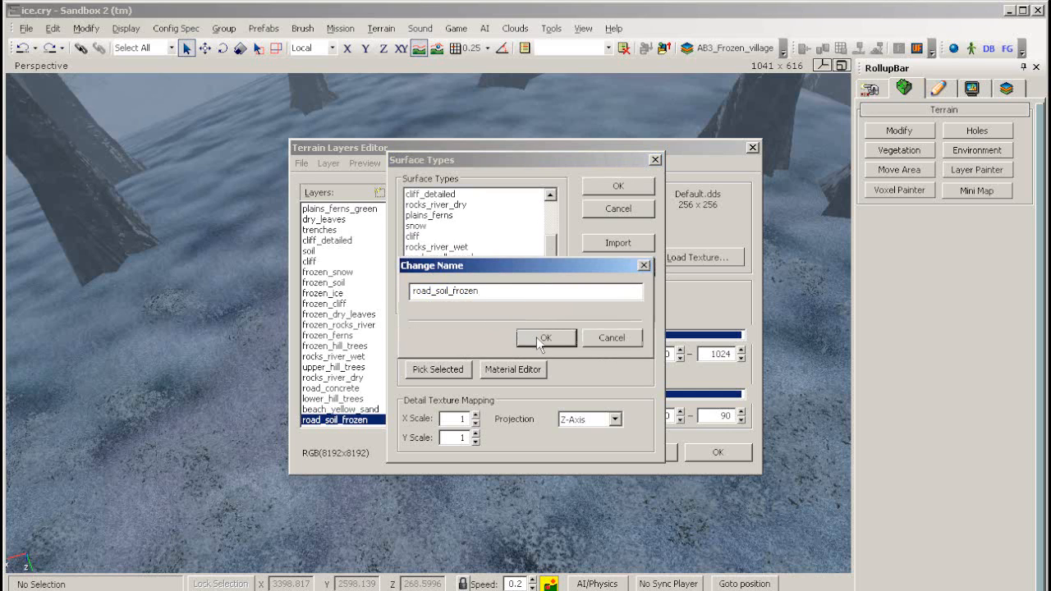
{"action": "left_click", "coordinate": [545, 338]}
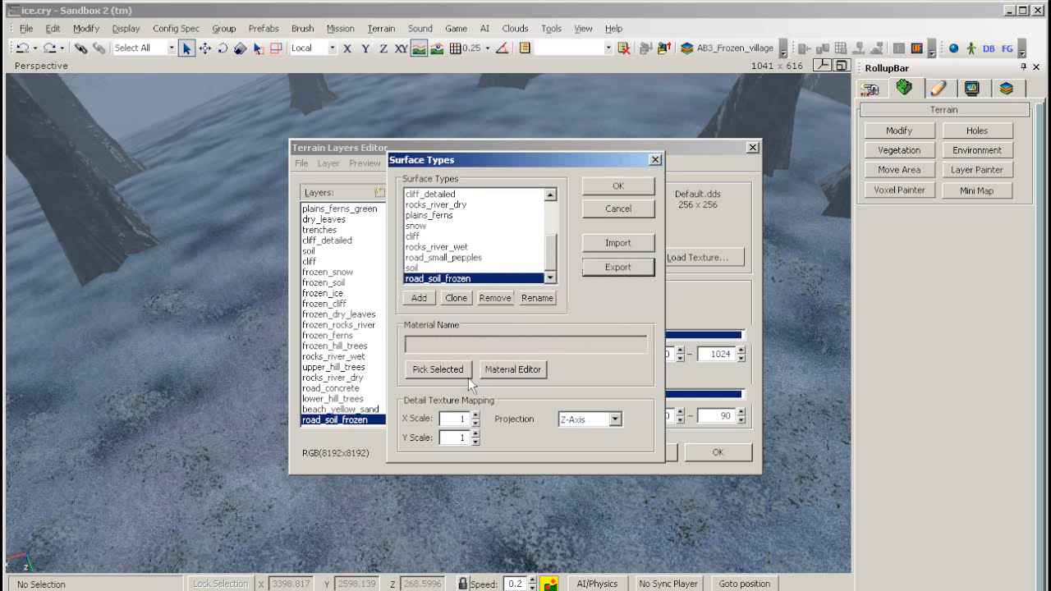
{"action": "left_click", "coordinate": [513, 369]}
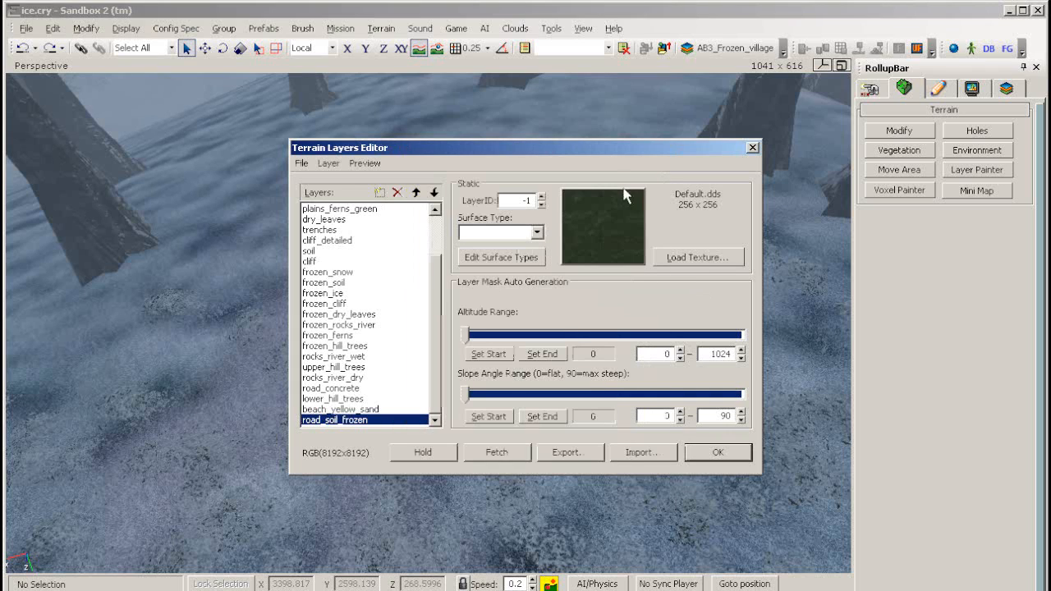
Set the layer's surface type to road_soil_frozen and confirm the editor
{"action": "left_click", "coordinate": [538, 233]}
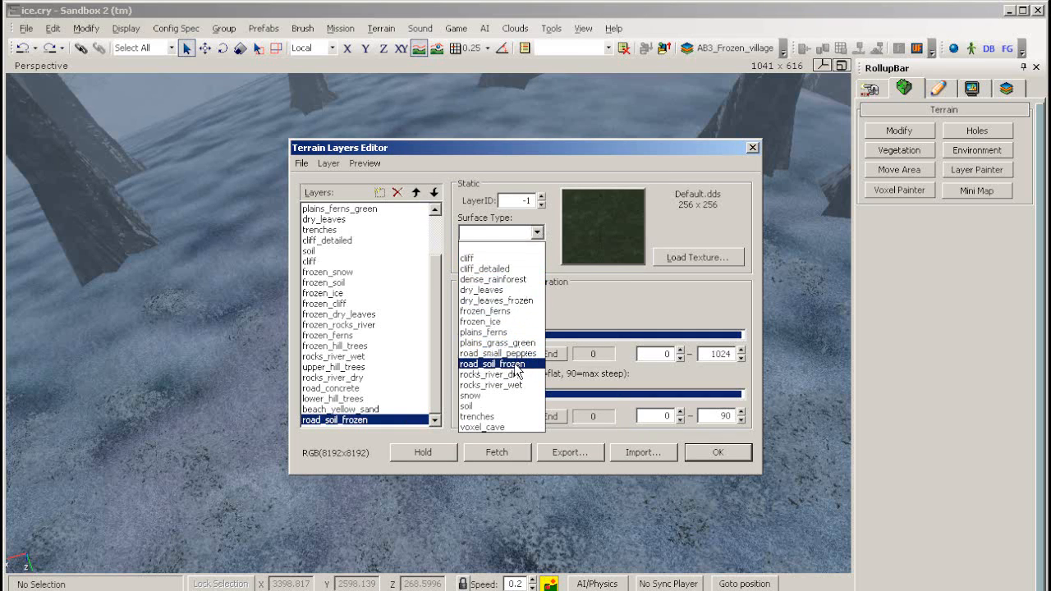
{"action": "left_click", "coordinate": [489, 363]}
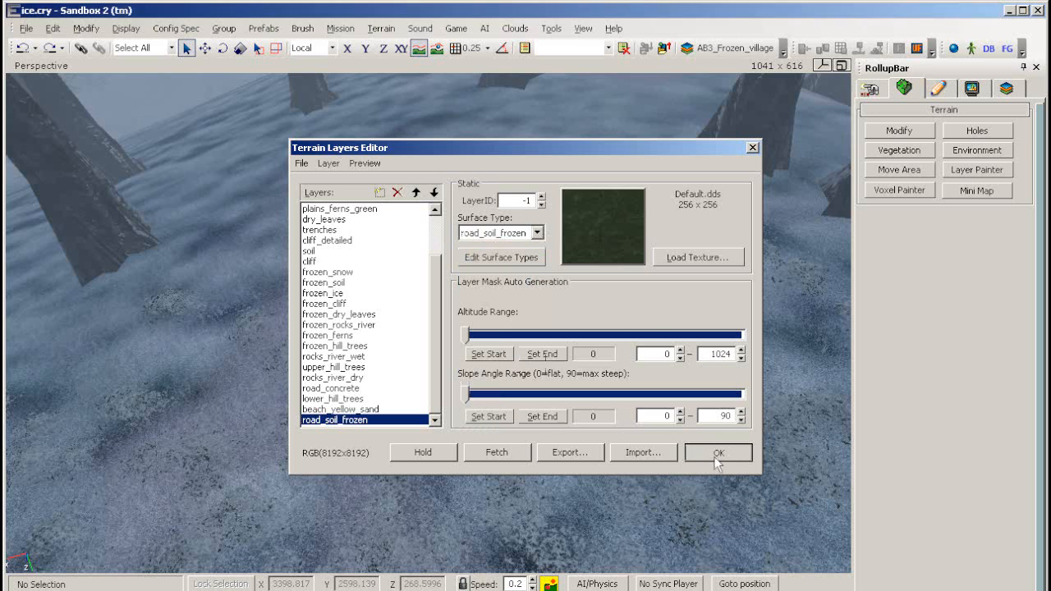
{"action": "left_click", "coordinate": [720, 454]}
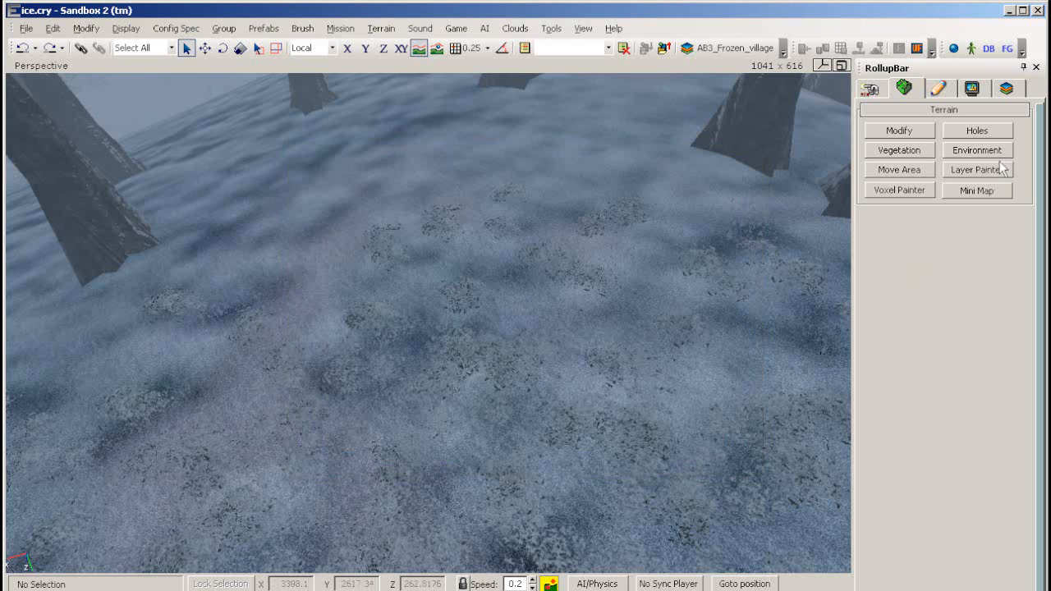
Start the Layer Painter with the road_soil_frozen layer selected
{"action": "left_click", "coordinate": [980, 174]}
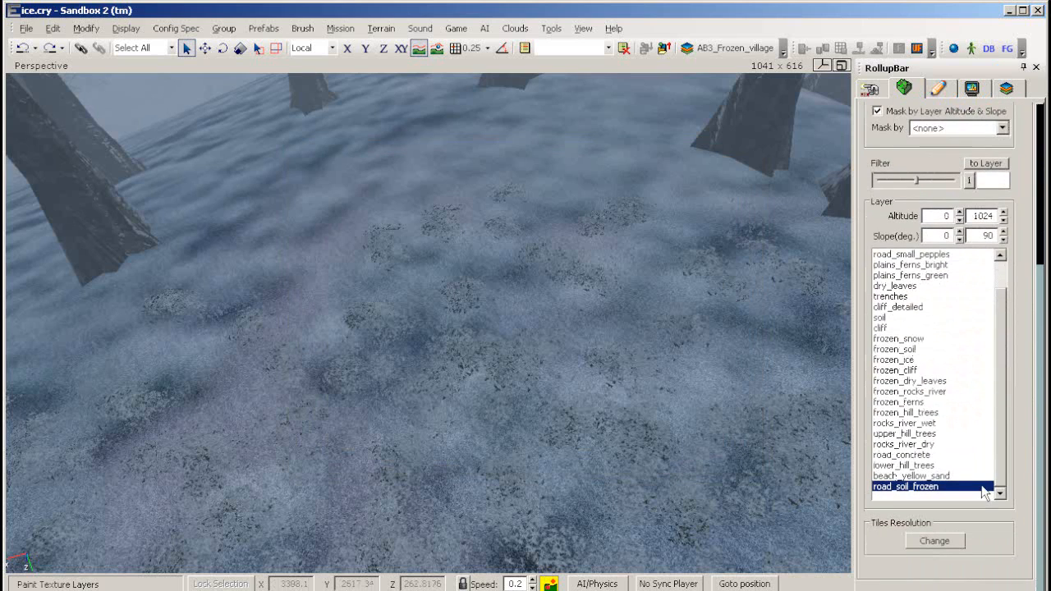
{"action": "mouse_move", "coordinate": [923, 499]}
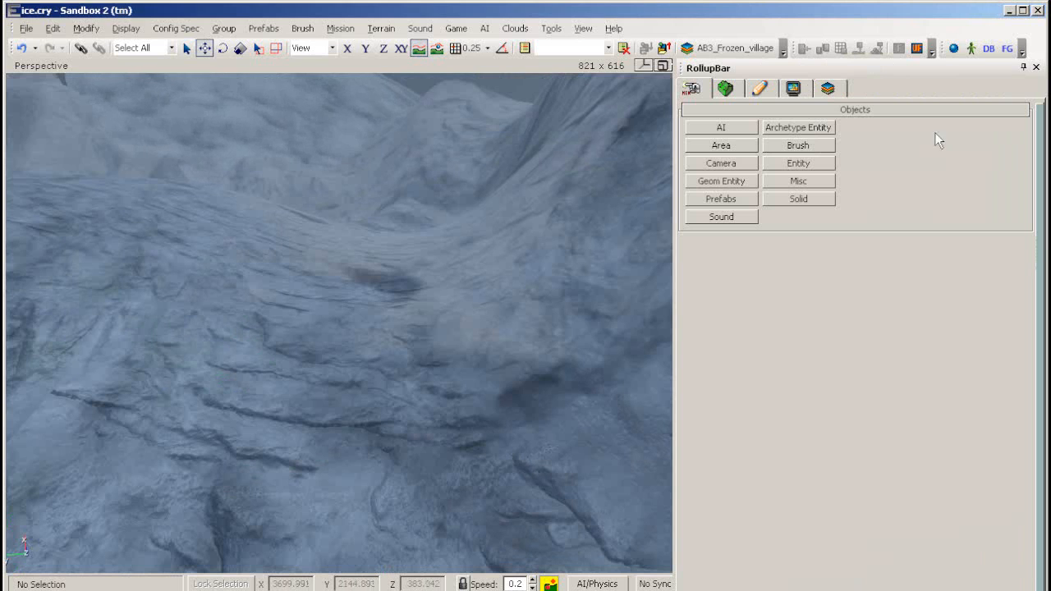
Place a ParticleEffect entity from the Particle group onto the icy slope
{"action": "left_click", "coordinate": [798, 162]}
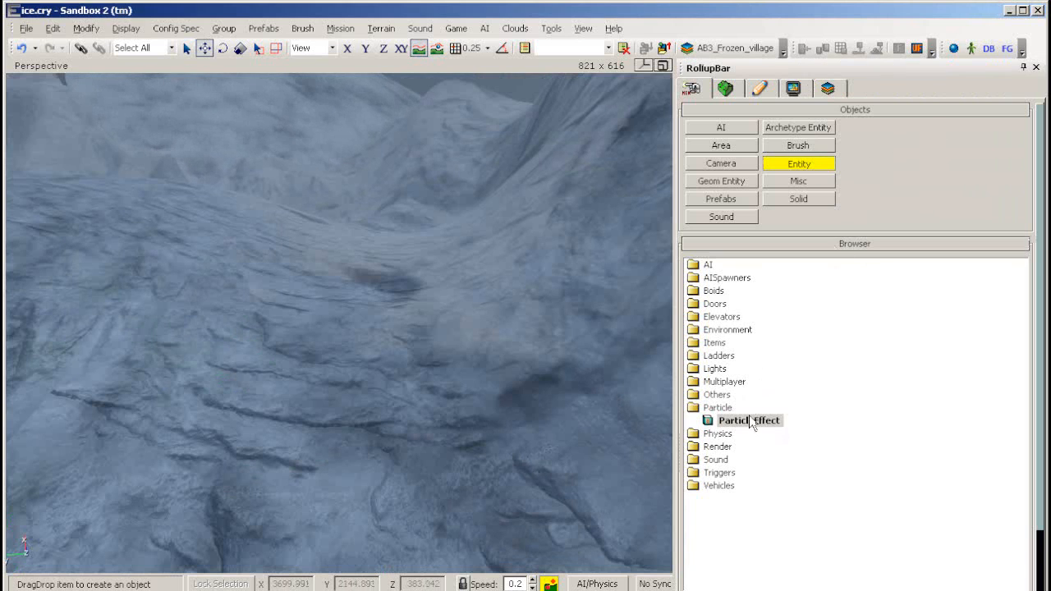
{"action": "double_click", "coordinate": [746, 420]}
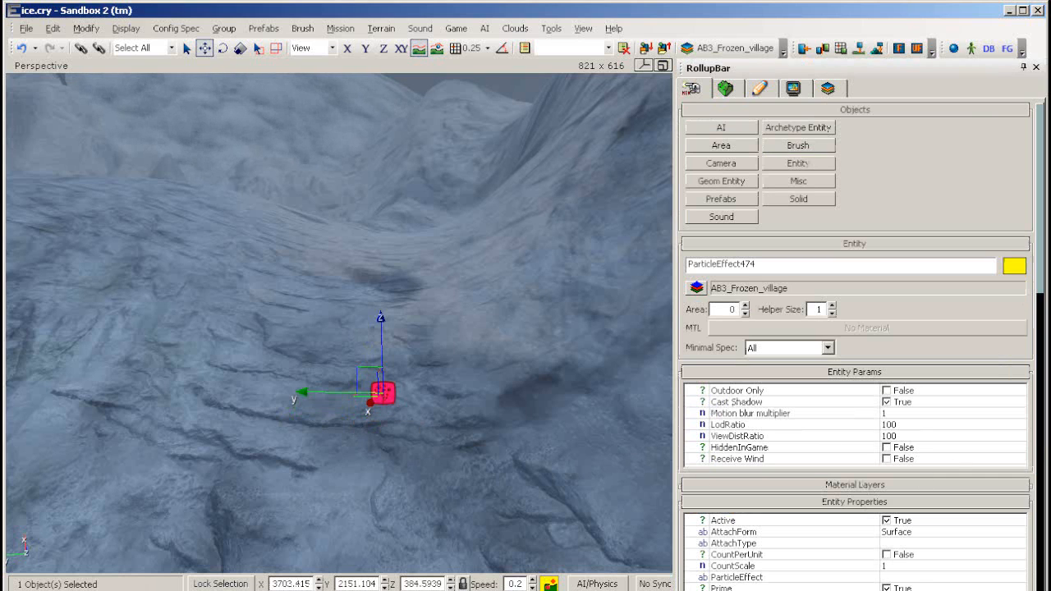
{"action": "scroll", "scroll_direction": "down", "scroll_amount": 3}
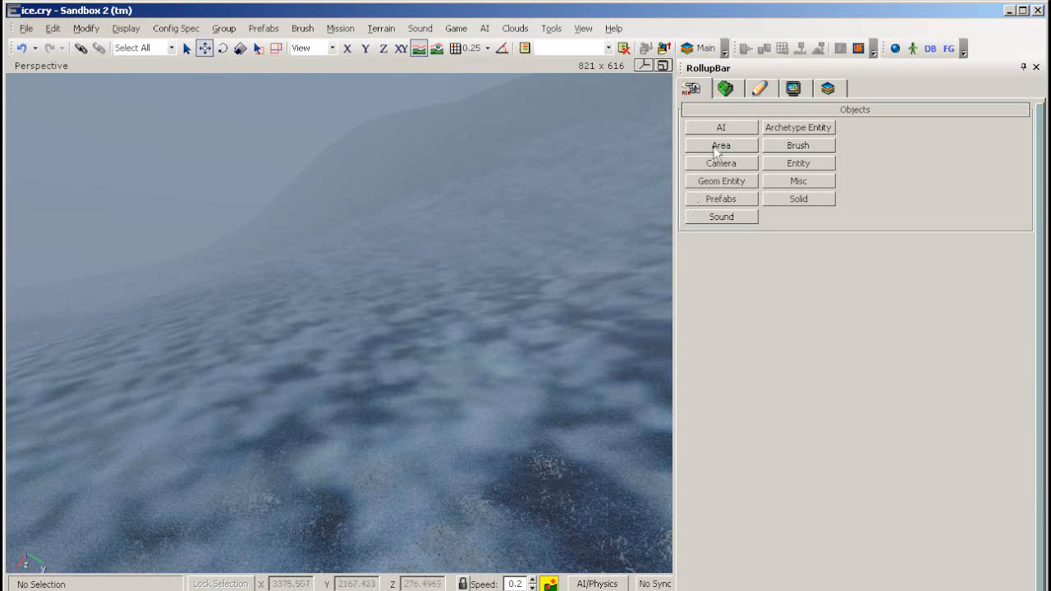
Draw a four-point area shape and set its height to 30
{"action": "left_click", "coordinate": [720, 145]}
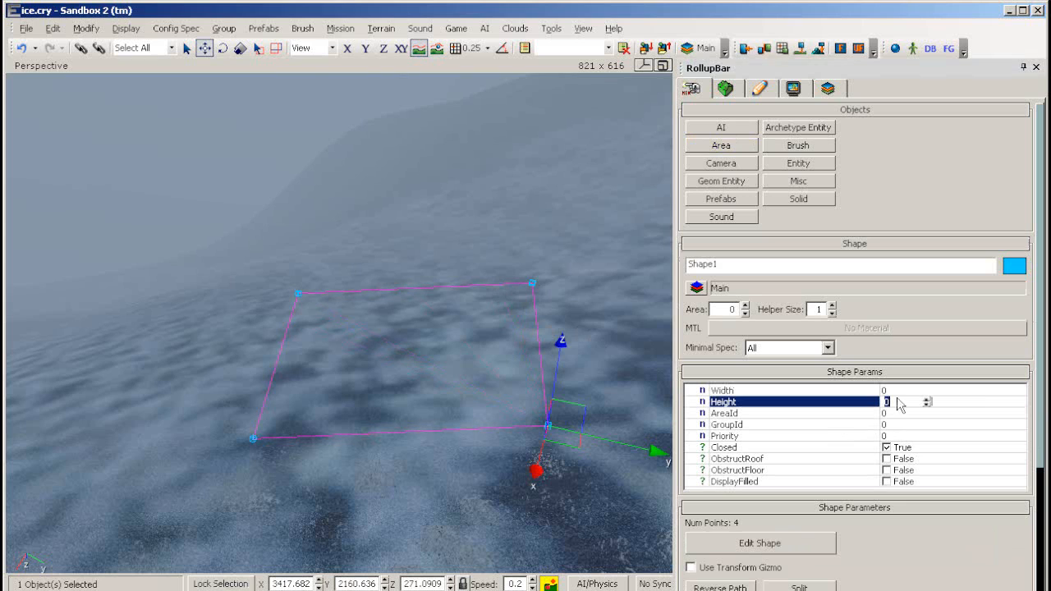
{"action": "type", "text": "30"}
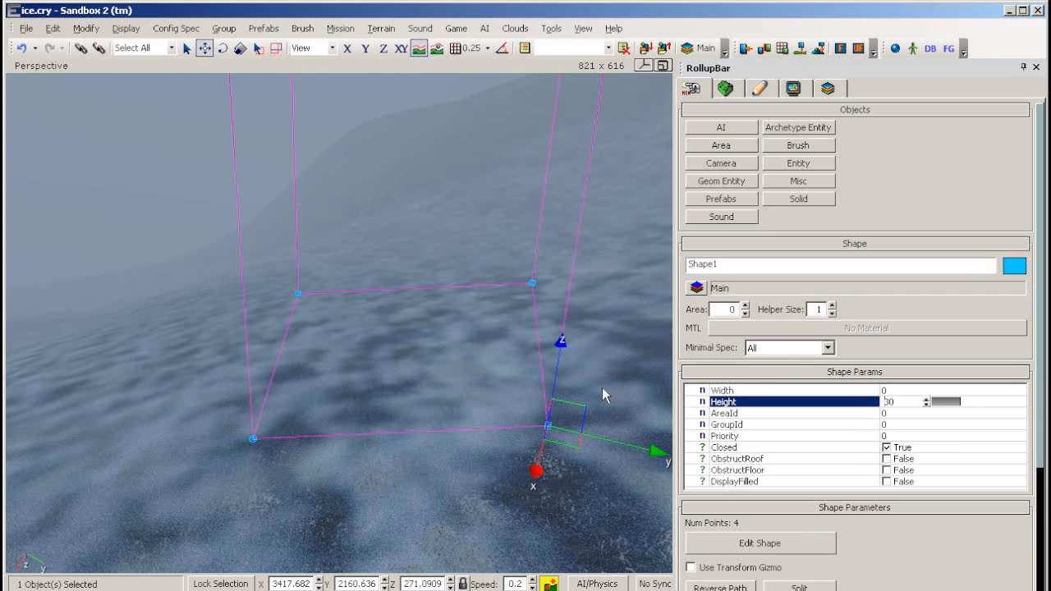
{"action": "left_click", "coordinate": [799, 164]}
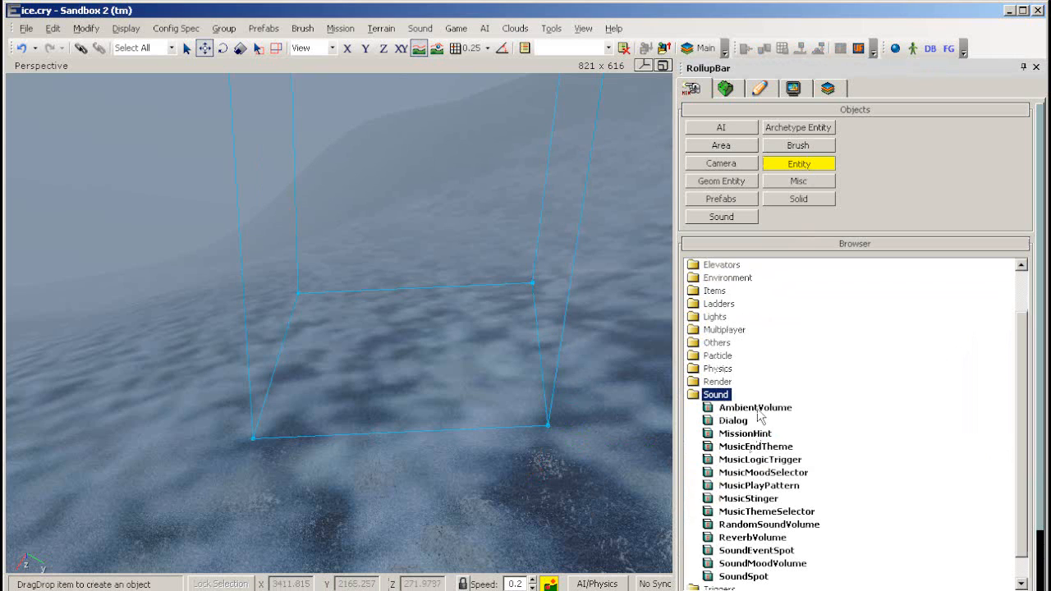
Place an AmbientVolume entity and pick it as the area shape's target
{"action": "left_click", "coordinate": [755, 407]}
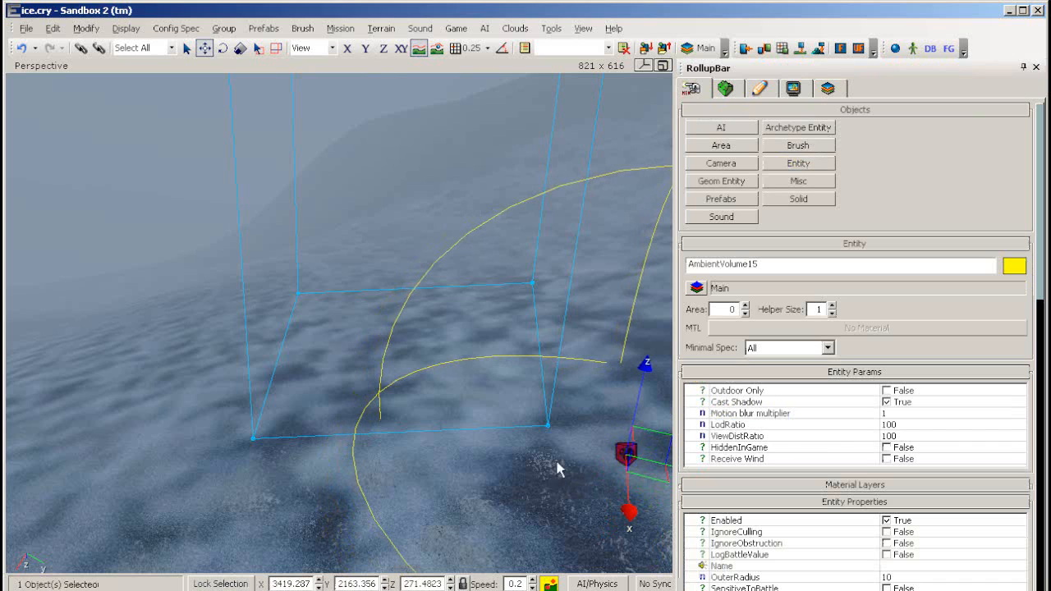
{"action": "scroll", "scroll_direction": "down", "scroll_amount": 3}
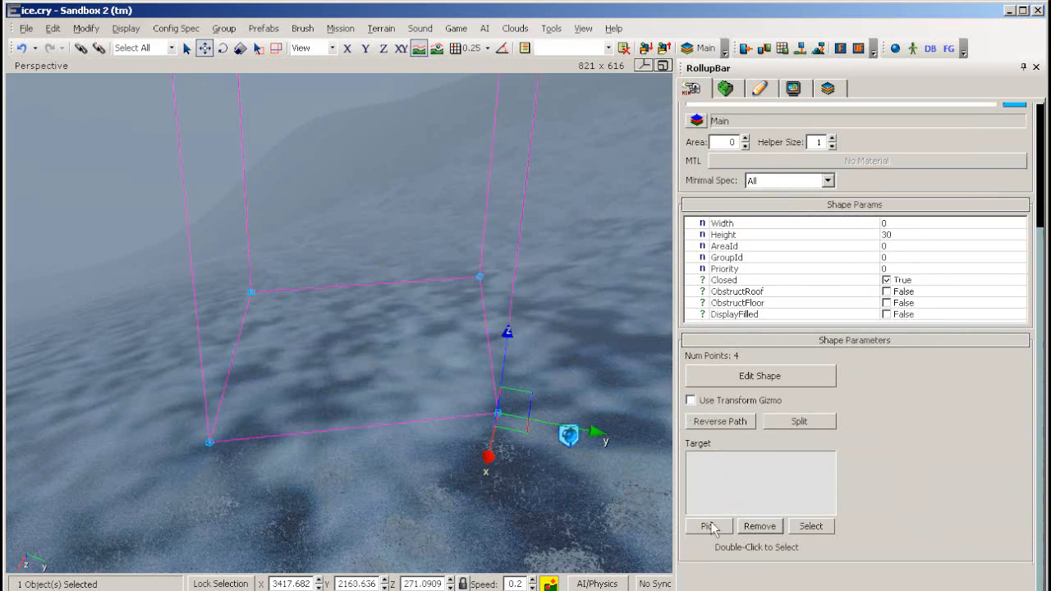
{"action": "left_click", "coordinate": [572, 444]}
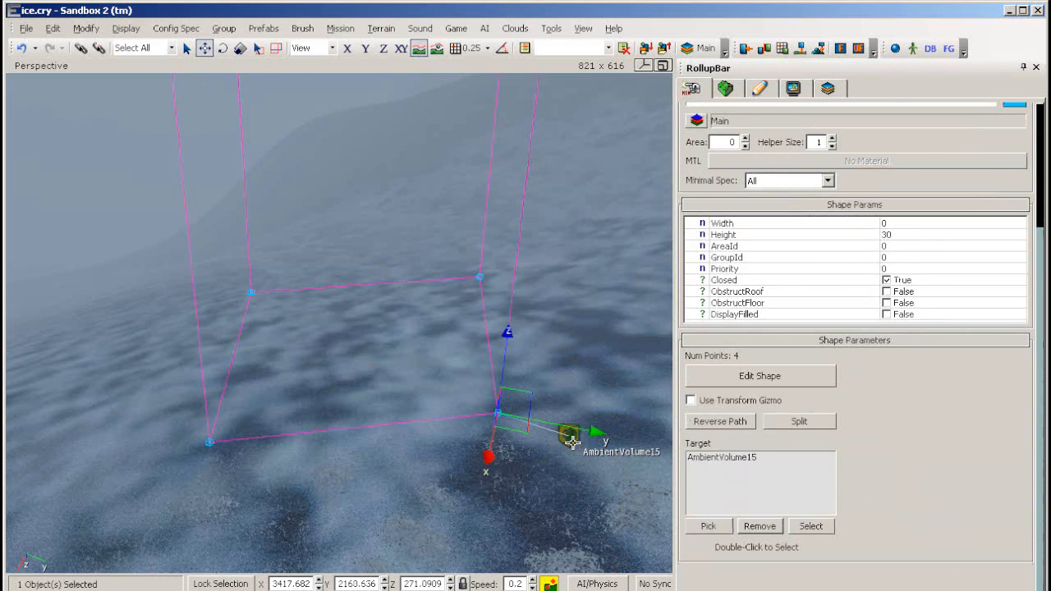